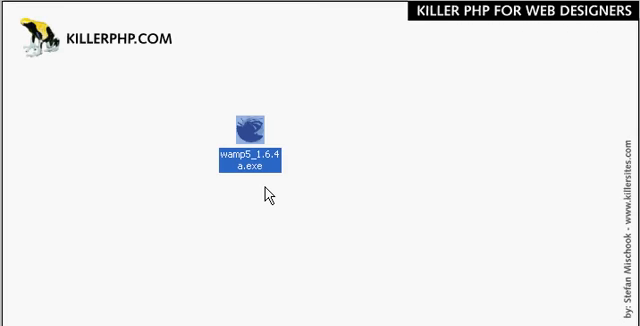
mouse_move(330, 143)
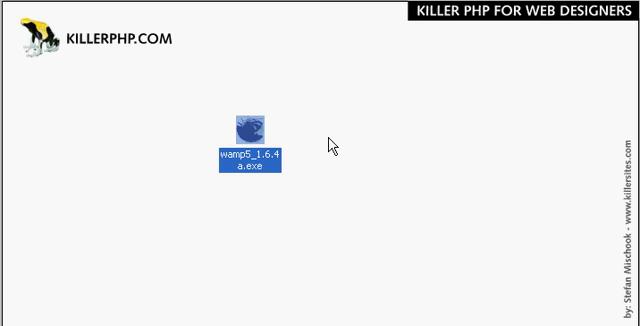
mouse_move(375, 158)
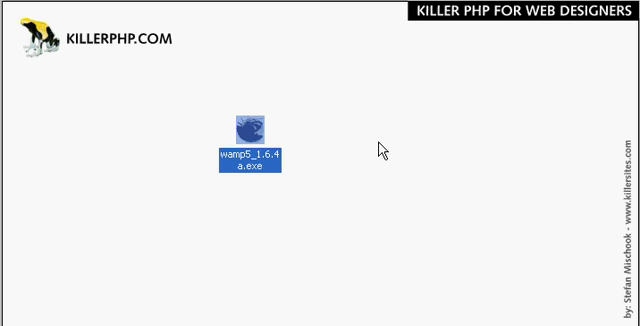
mouse_move(252, 131)
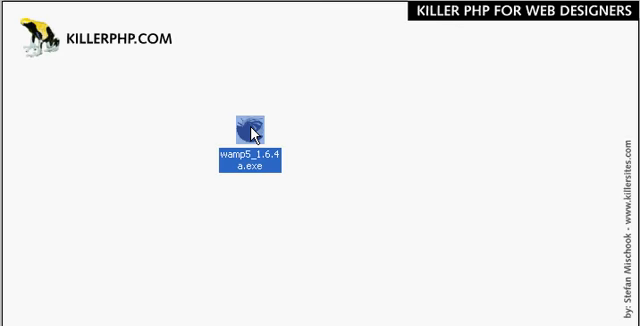
Launch wamp5_1.6.4a.exe and advance to additional tasks with Auto Start unchecked
double_click(248, 120)
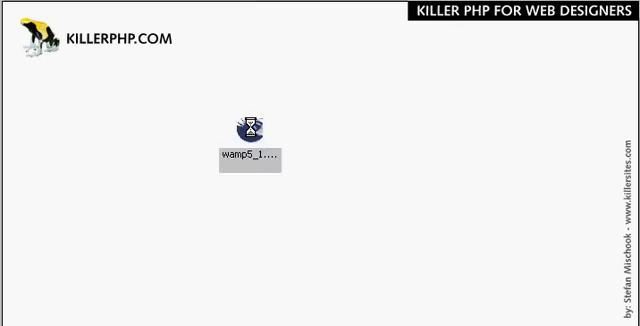
double_click(247, 127)
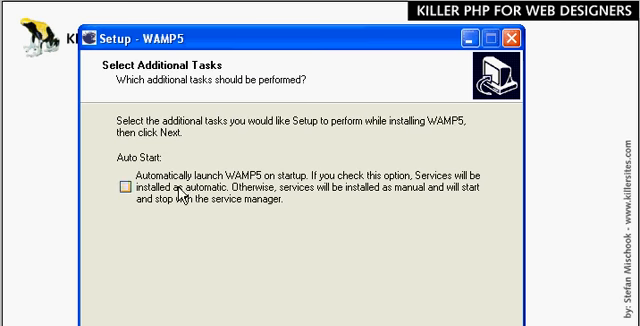
mouse_move(360, 312)
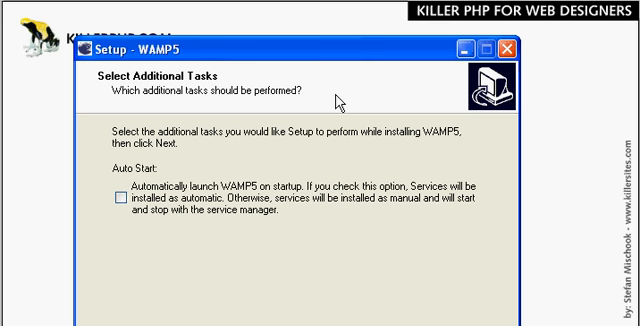
mouse_move(345, 169)
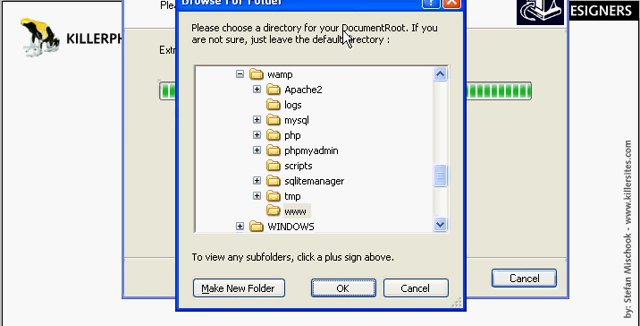
mouse_move(385, 30)
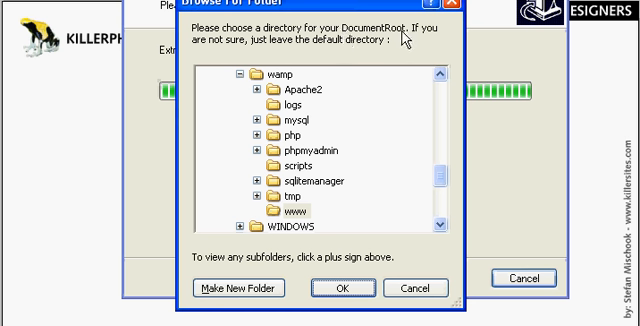
mouse_move(408, 38)
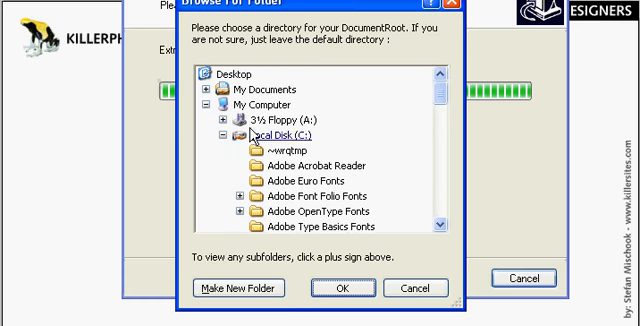
Confirm C:\wamp\www as the DocumentRoot folder
scroll("down", 3)
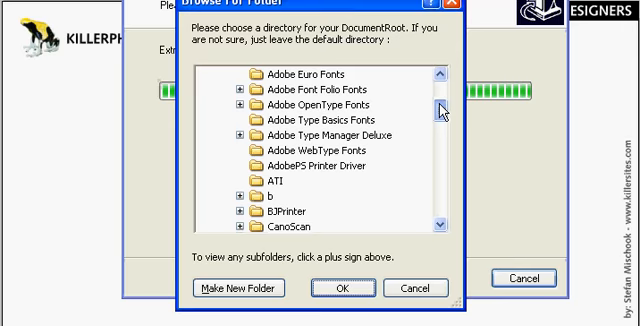
scroll("down", 3)
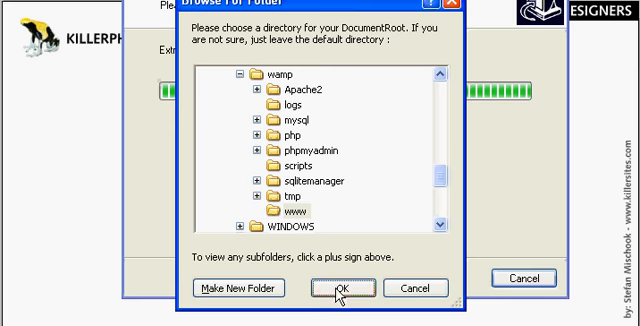
left_click(343, 287)
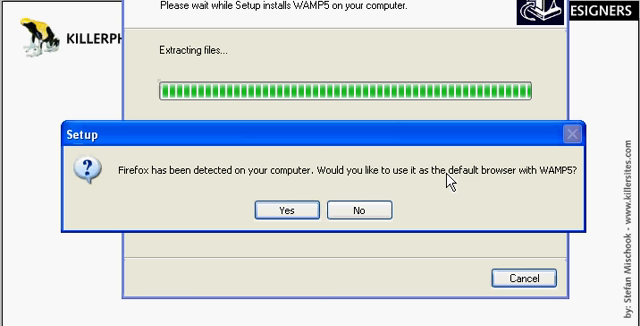
mouse_move(547, 169)
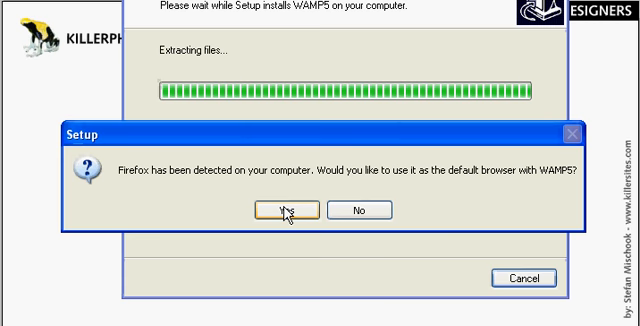
mouse_move(423, 184)
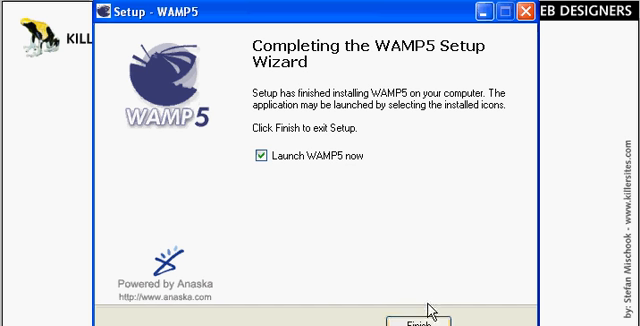
mouse_move(177, 137)
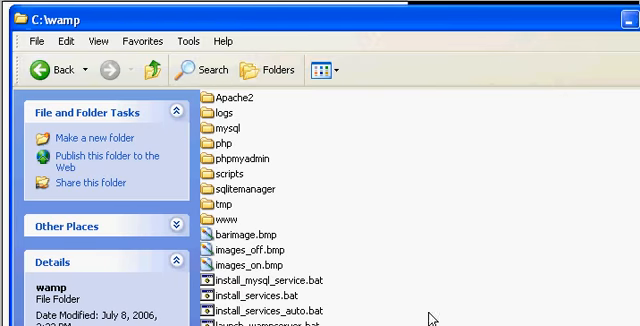
mouse_move(516, 116)
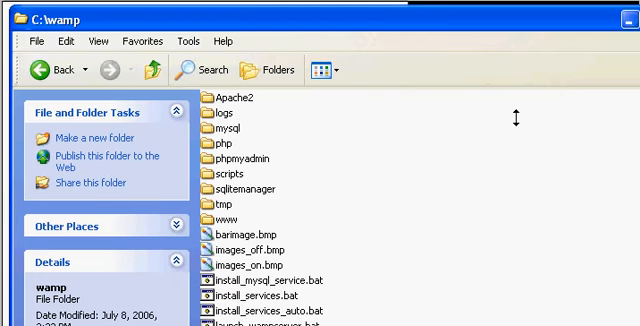
Scroll through C:\wamp\www showing dossier.gif, logo_i.gif and index.php
scroll("down", 3)
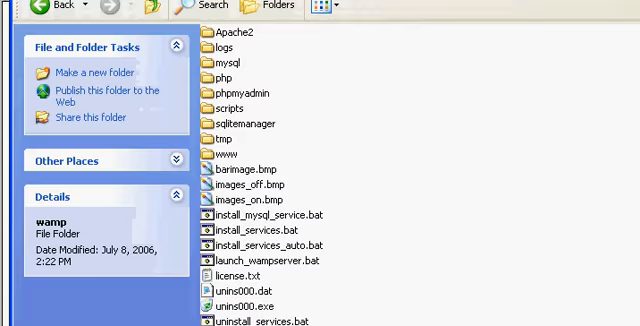
scroll("down", 3)
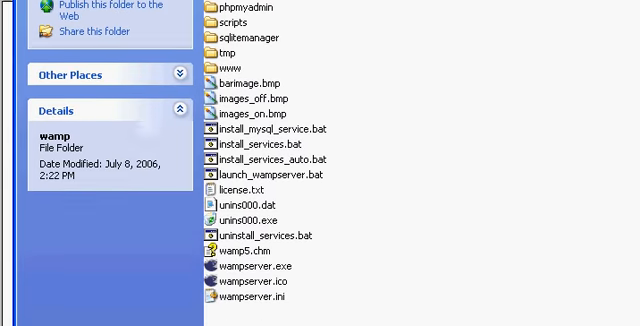
scroll("up", 3)
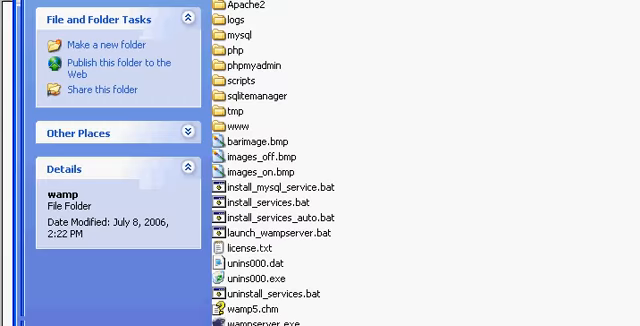
scroll("down", 3)
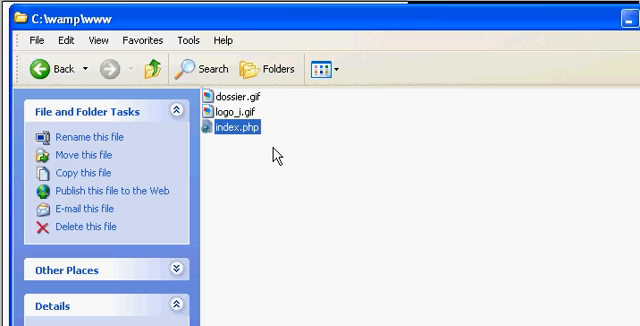
mouse_move(401, 193)
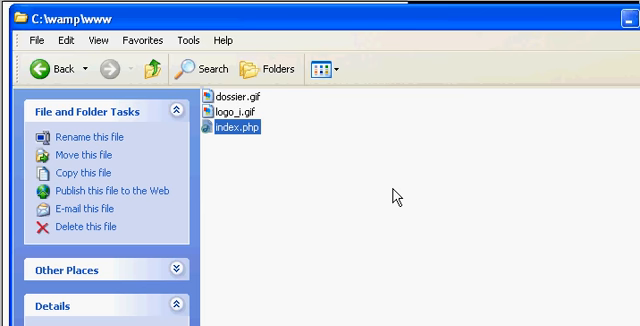
mouse_move(280, 18)
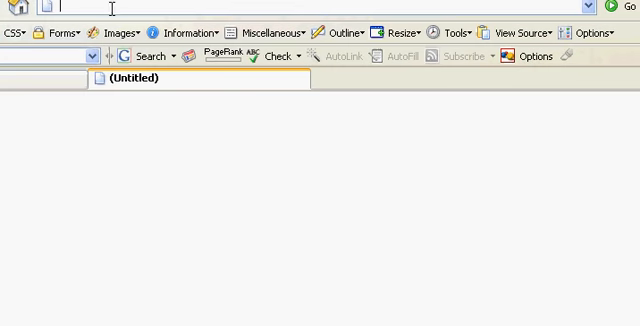
type("http://127.0.0.1/")
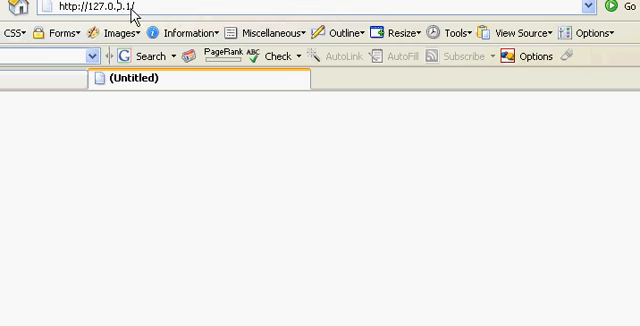
double_click(108, 8)
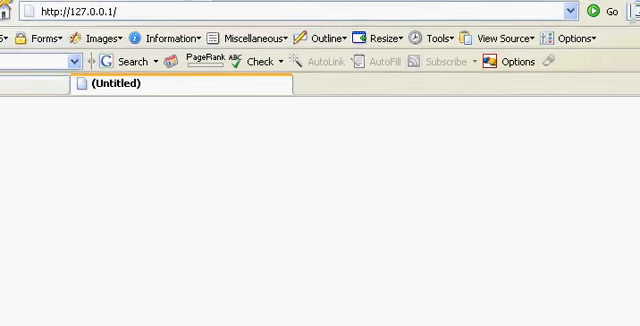
left_click(598, 14)
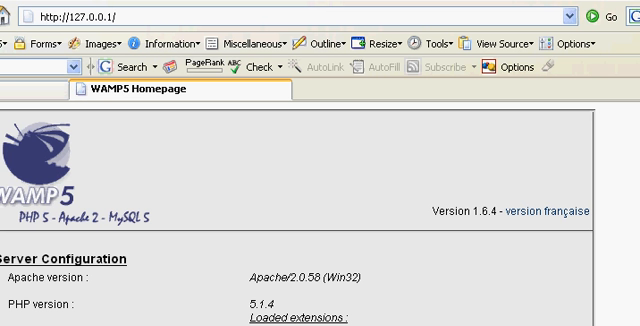
scroll("down", 3)
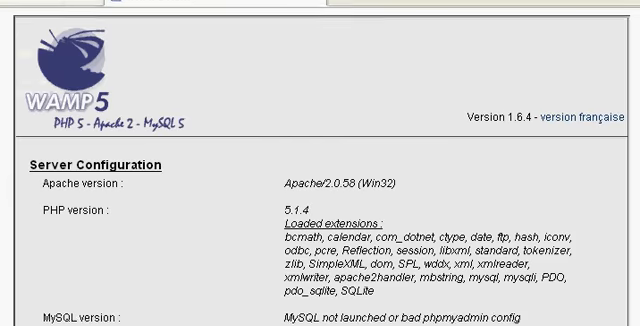
scroll("down", 3)
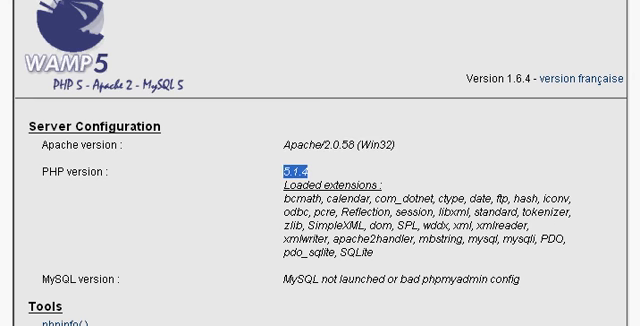
scroll("down", 3)
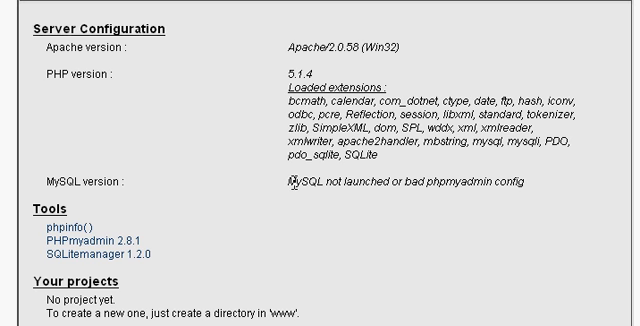
scroll("down", 3)
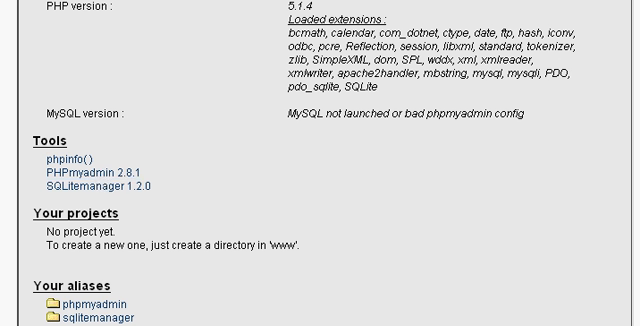
scroll("up", 3)
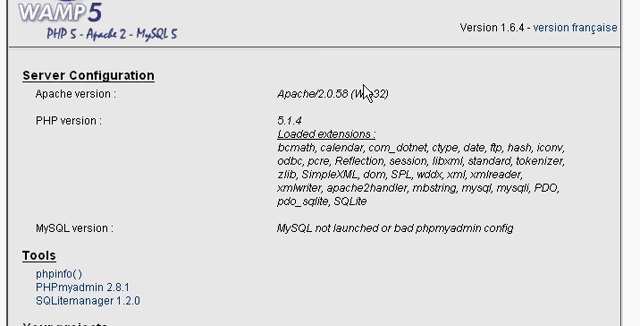